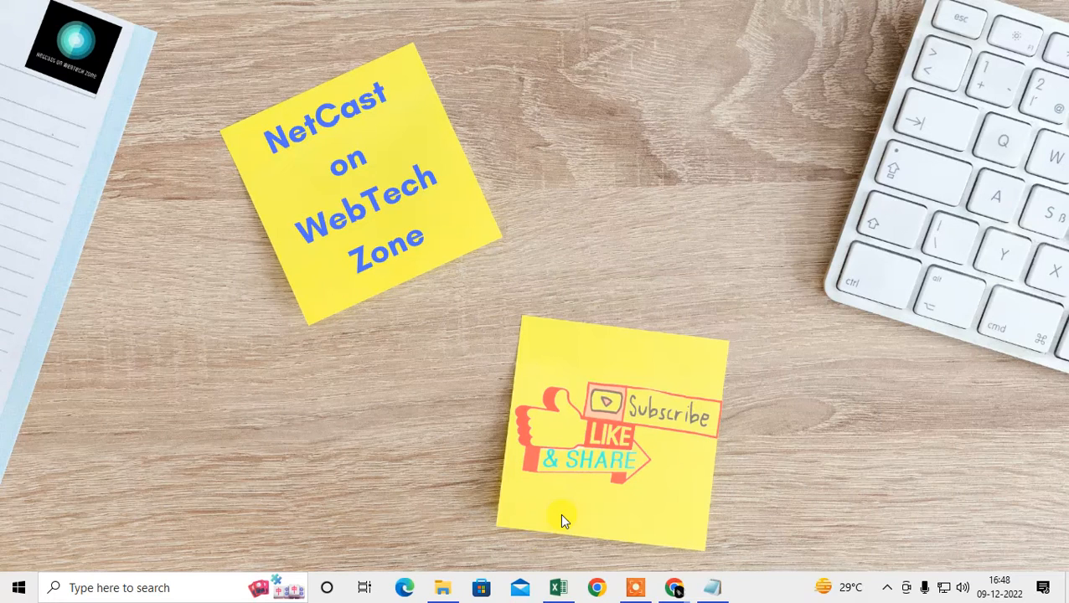
pyautogui.moveTo(584, 107)
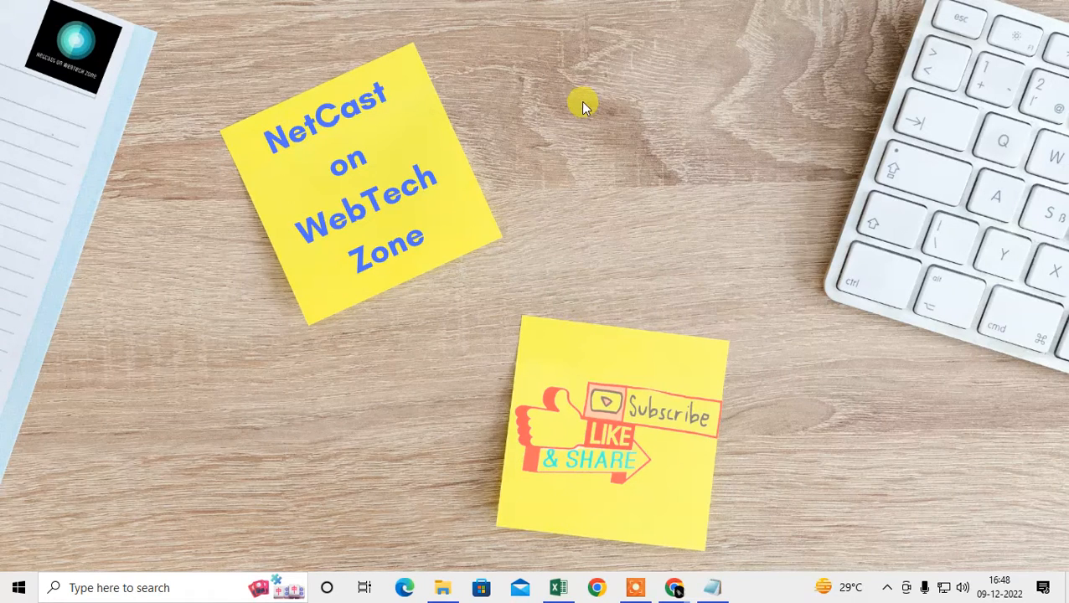
pyautogui.moveTo(640, 153)
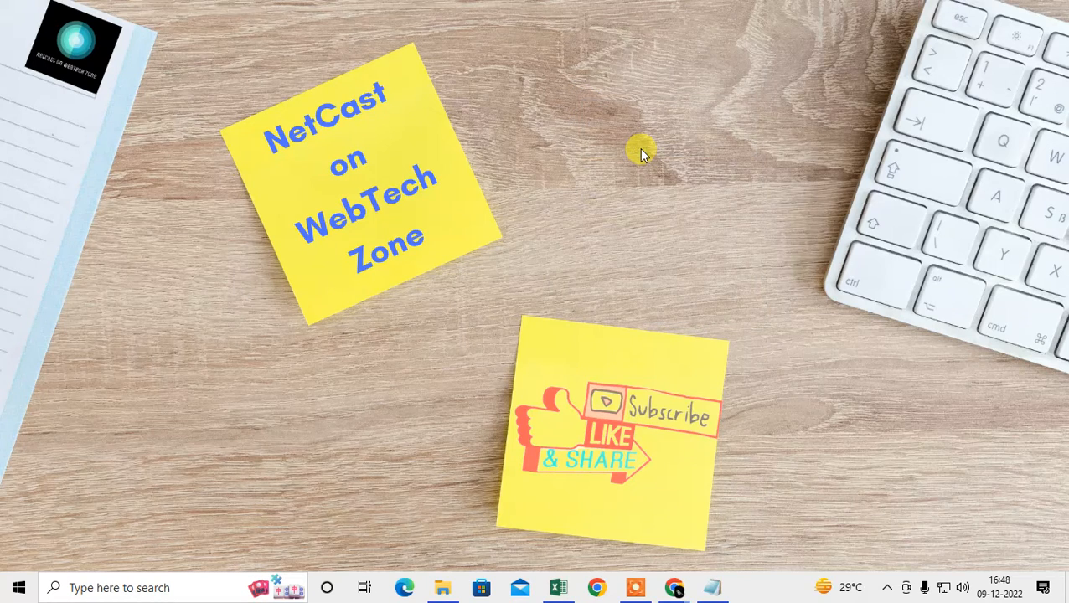
# Step: Launch Chrome and open Help > About Google Chrome to confirm version 108.0.5359.99
pyautogui.click(596, 587)
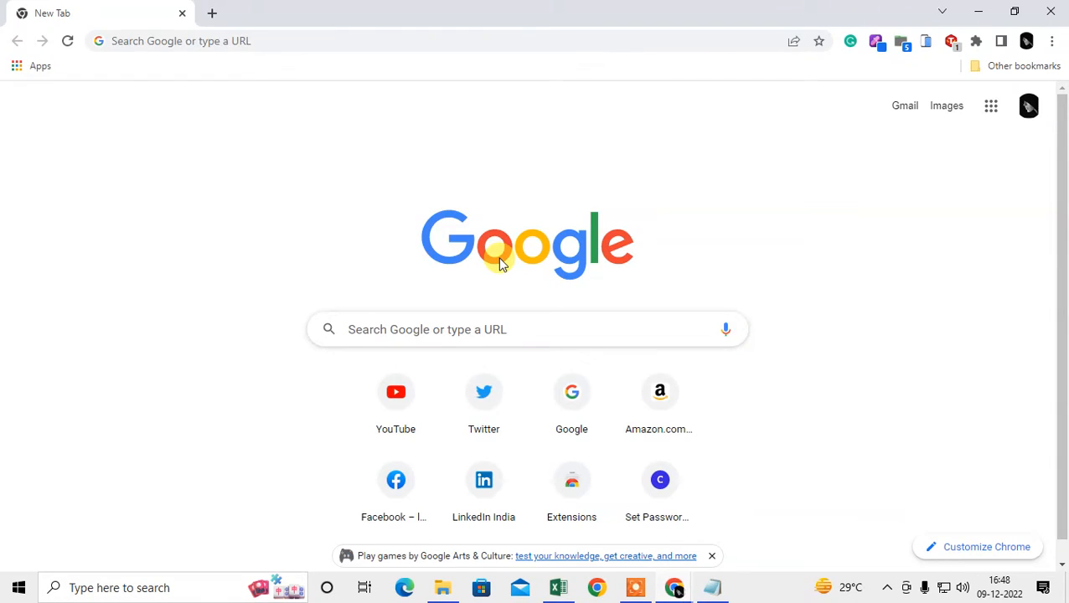
pyautogui.moveTo(231, 151)
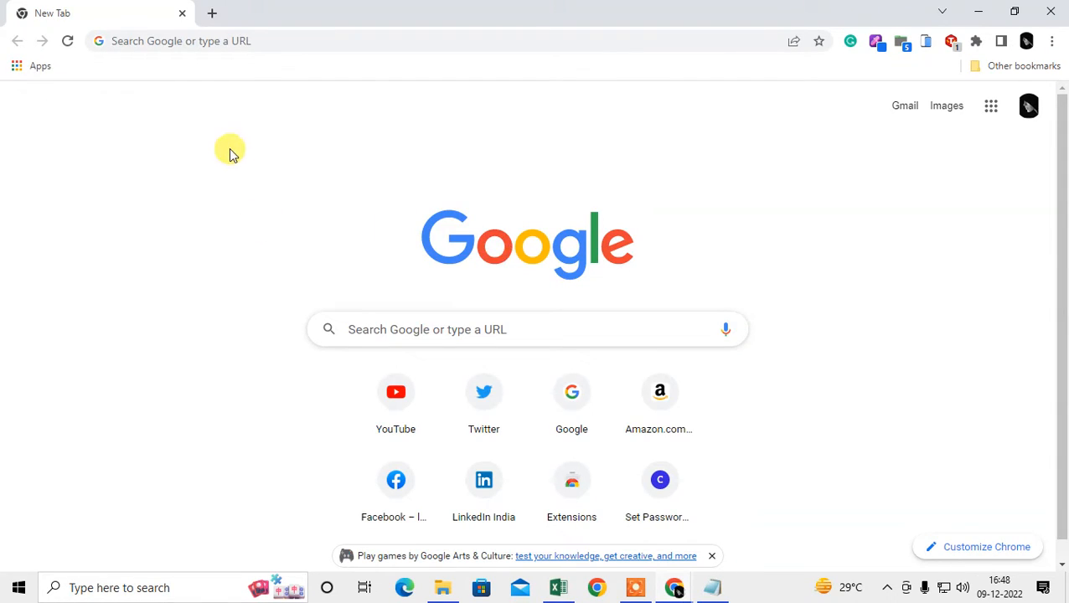
pyautogui.moveTo(815, 182)
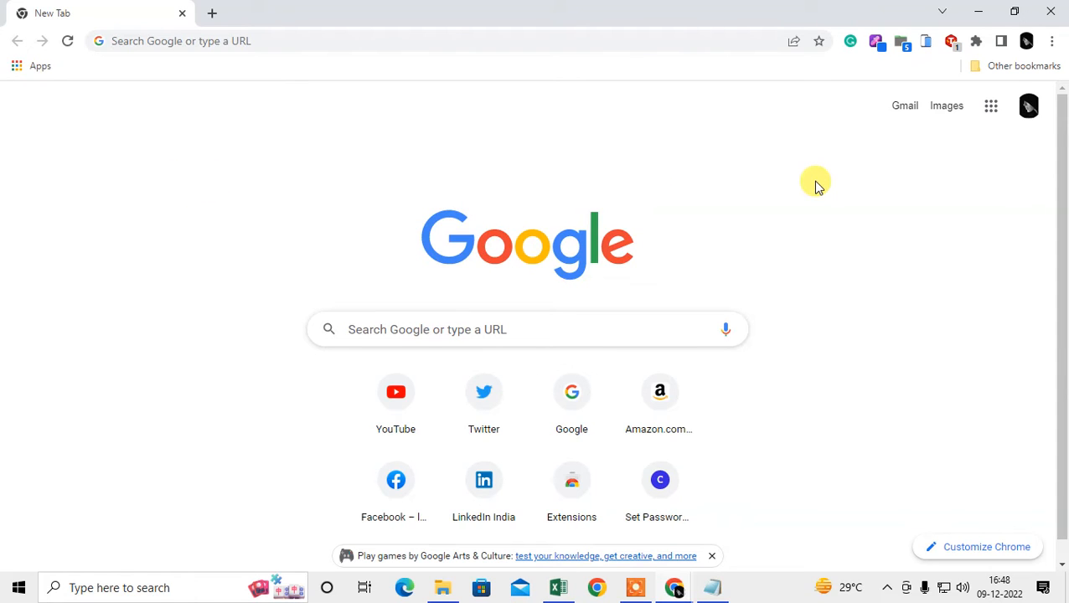
pyautogui.moveTo(1010, 131)
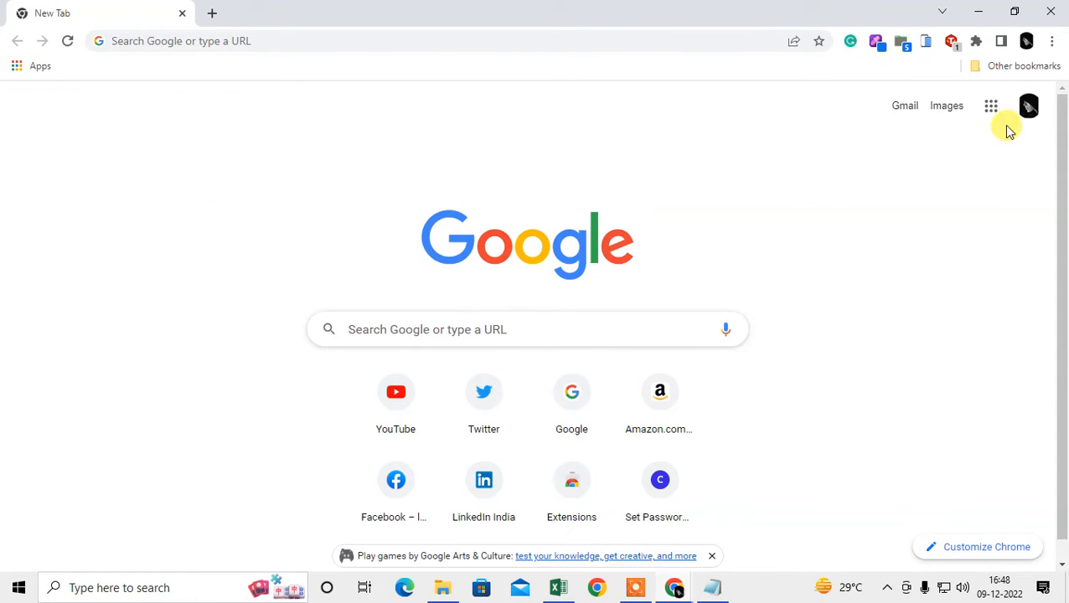
pyautogui.click(1051, 40)
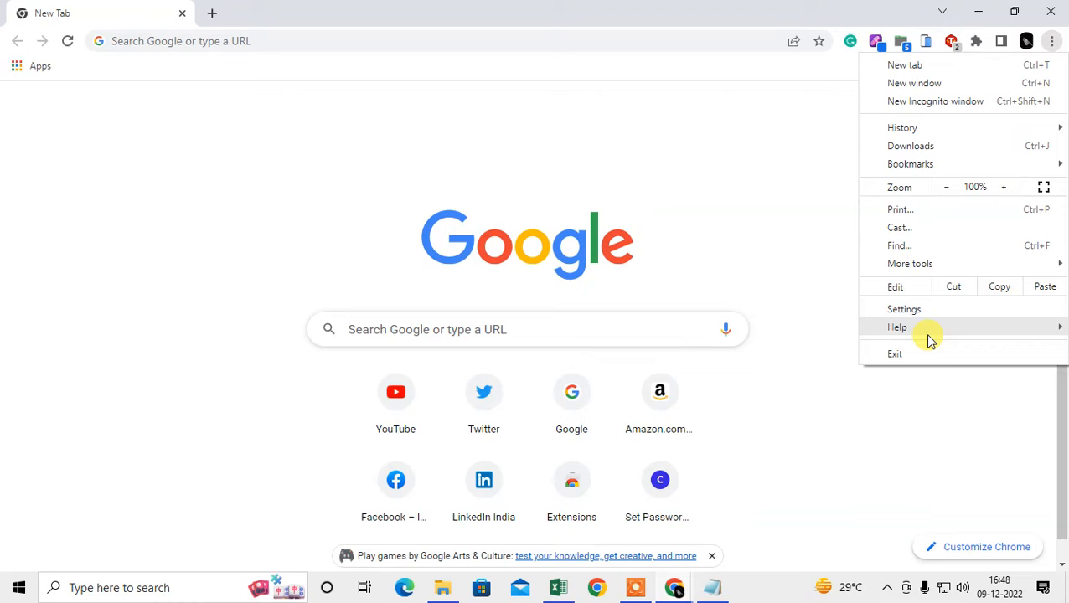
pyautogui.moveTo(1052, 41)
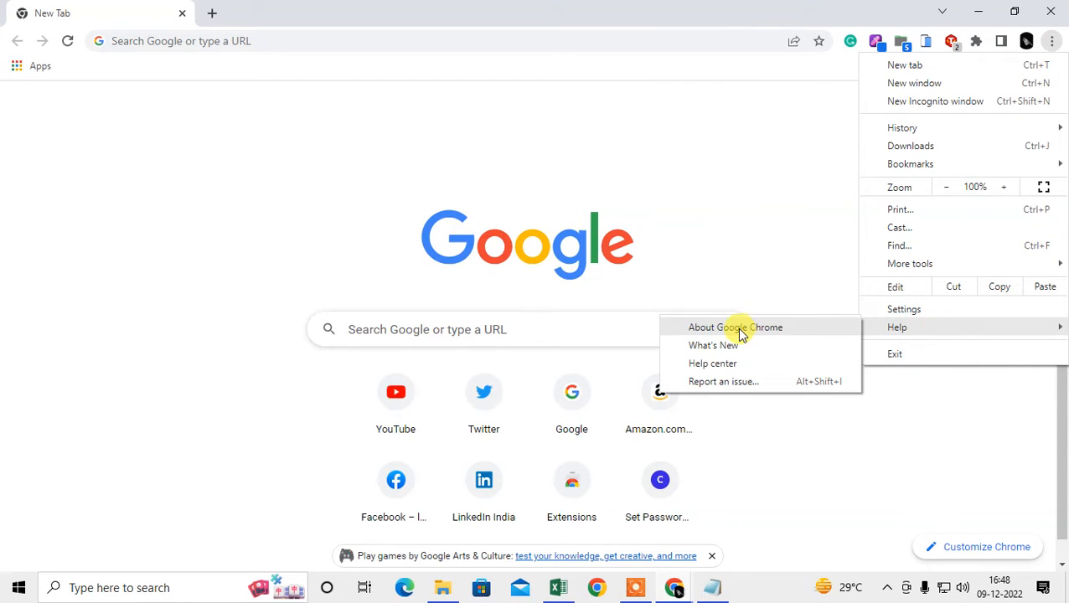
pyautogui.click(734, 326)
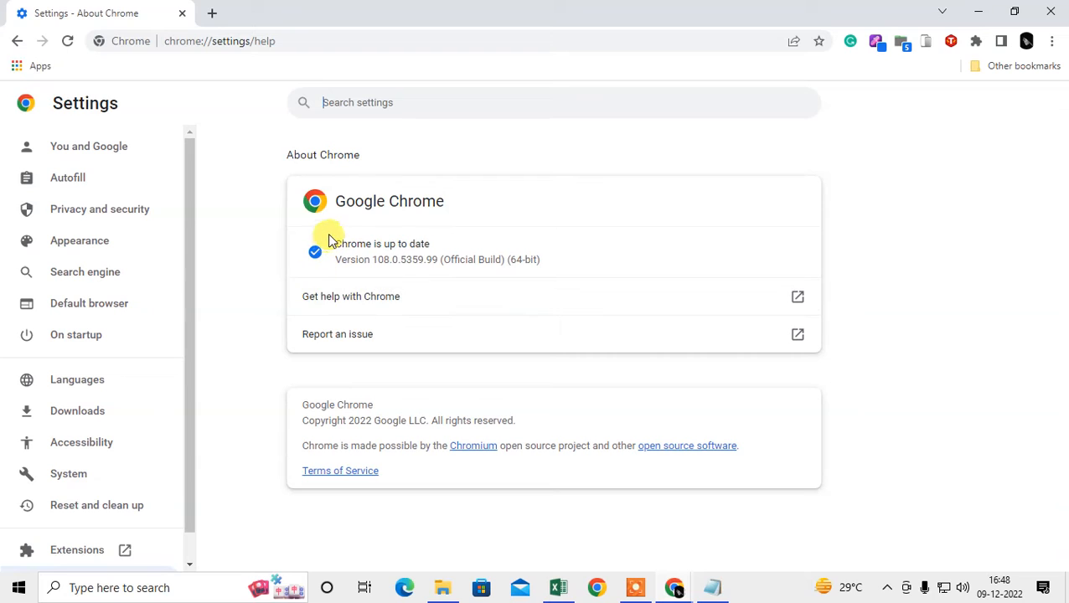
pyautogui.doubleClick(382, 244)
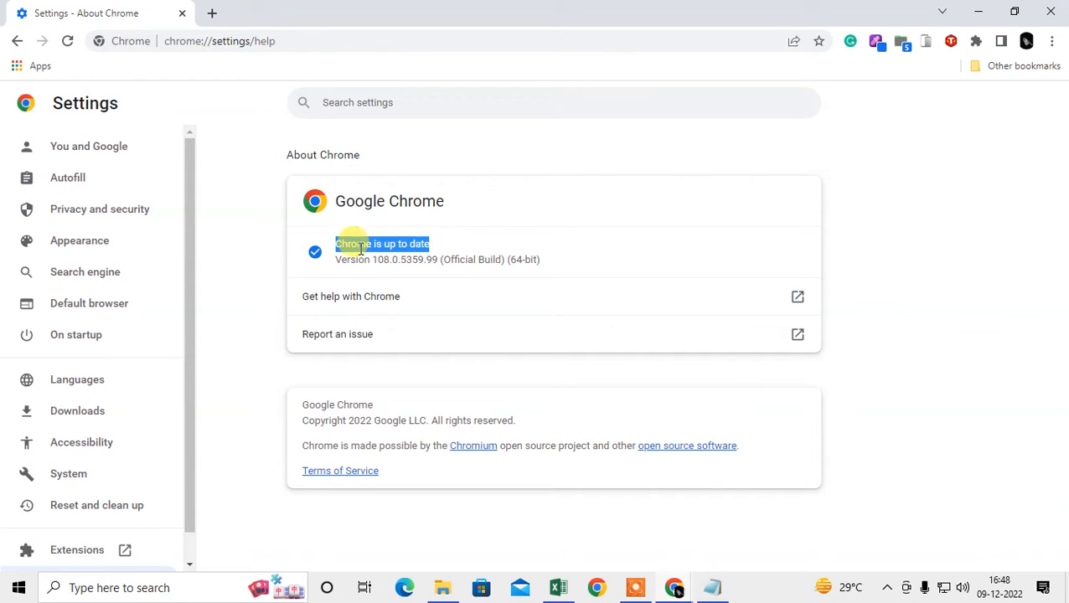
pyautogui.moveTo(743, 252)
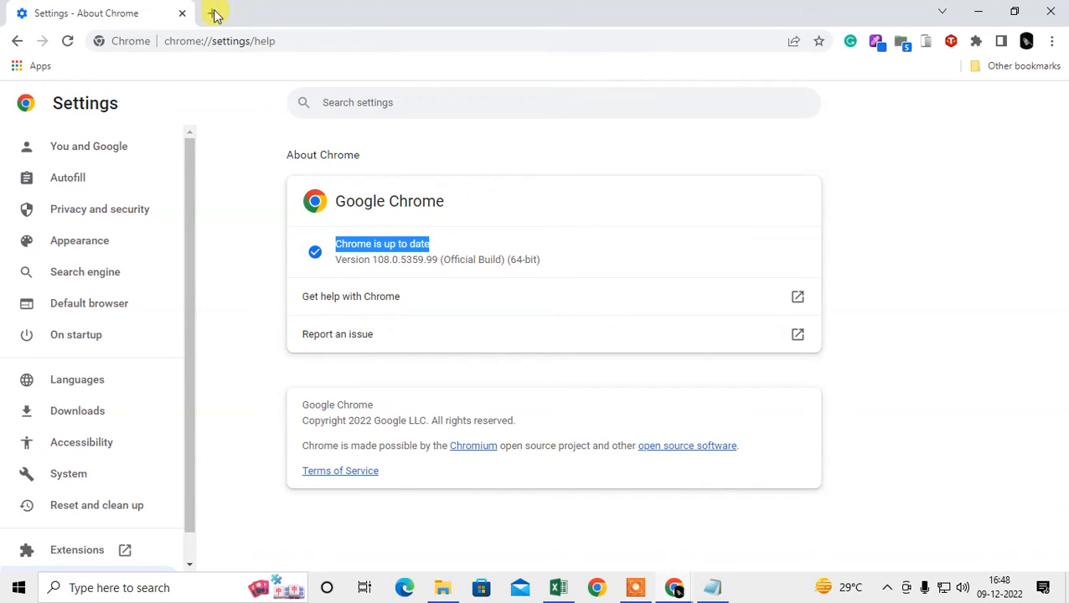
# Step: Open a new tab, go to Chrome Settings, and select the address bar
pyautogui.click(212, 12)
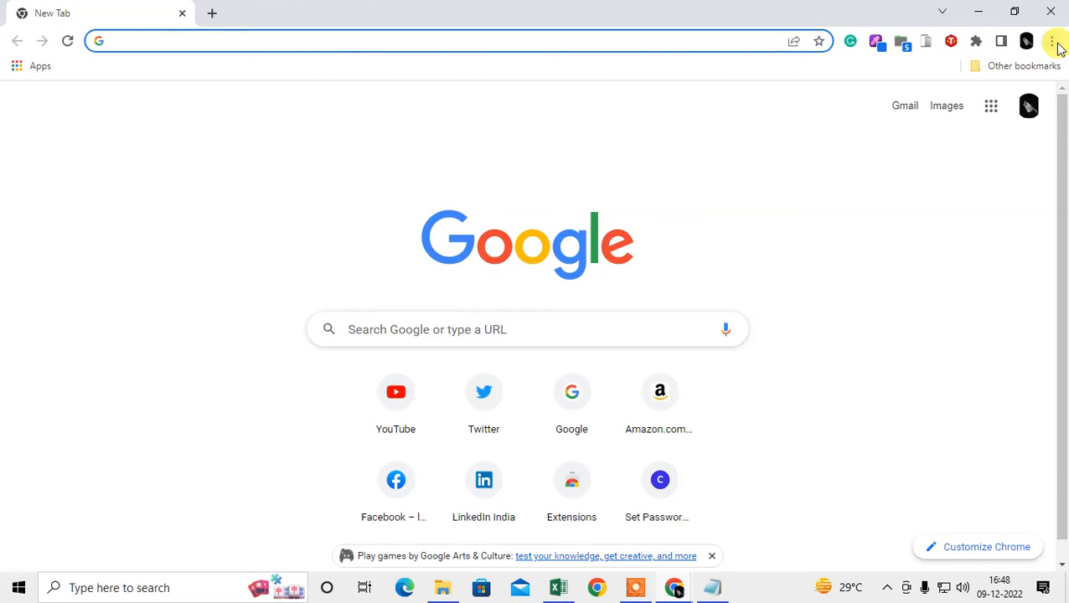
pyautogui.click(1052, 41)
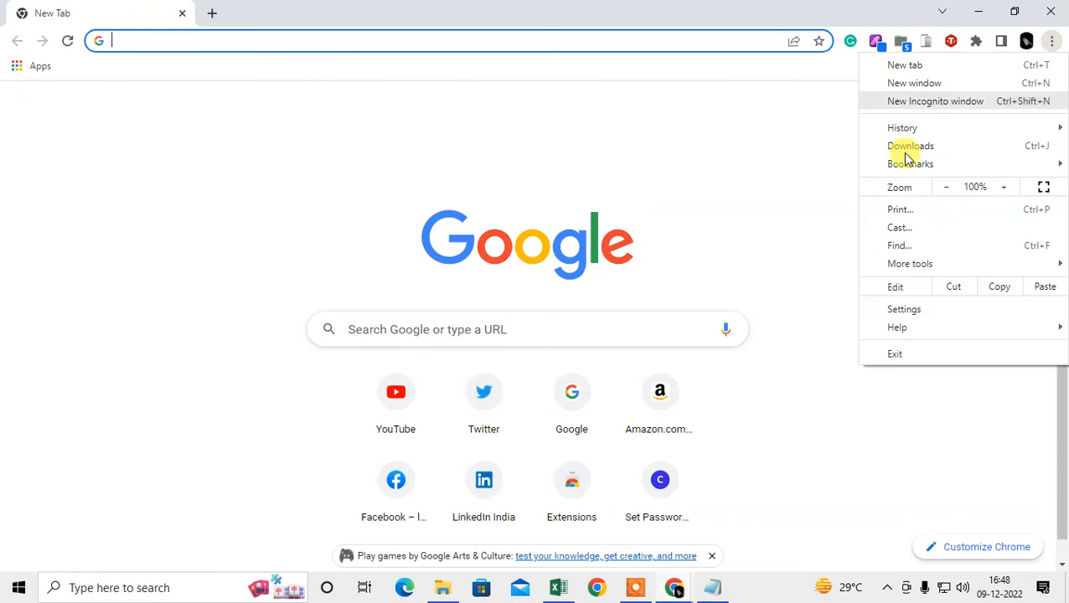
pyautogui.click(903, 309)
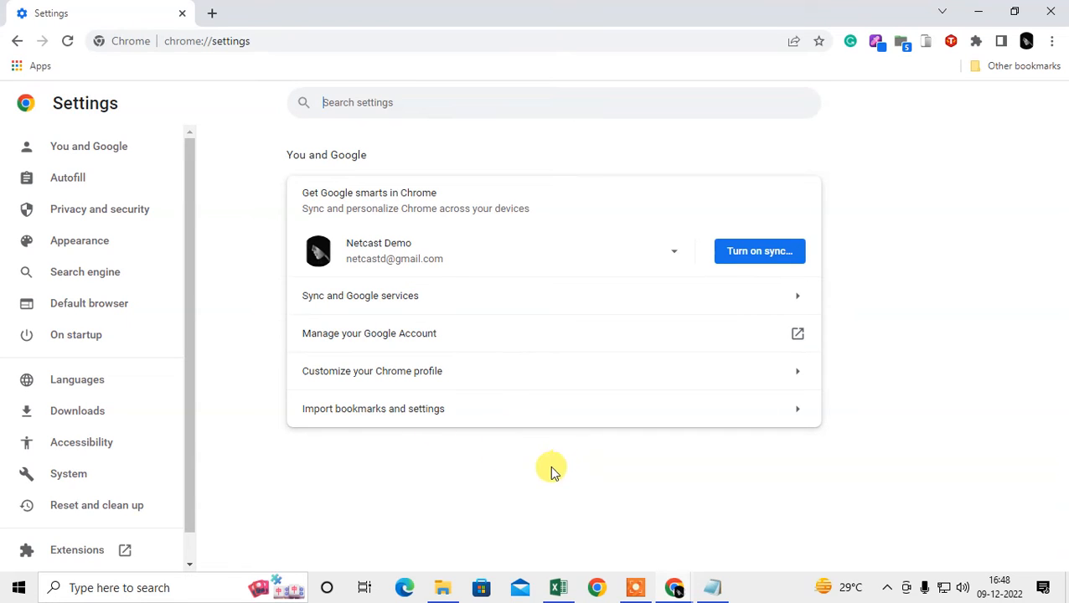
pyautogui.click(207, 40)
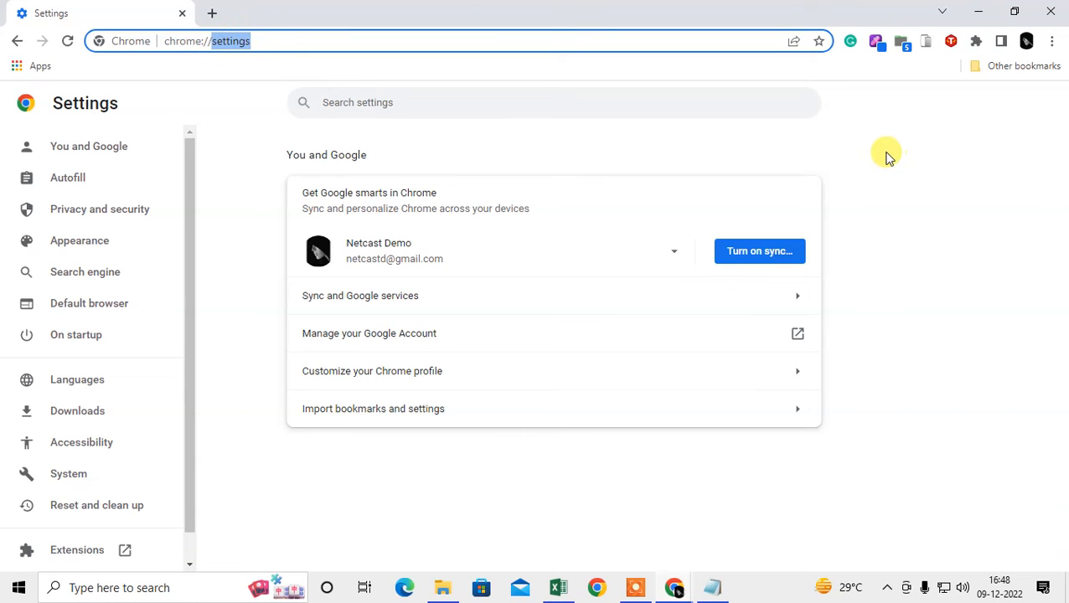
pyautogui.write('chrome://flags')
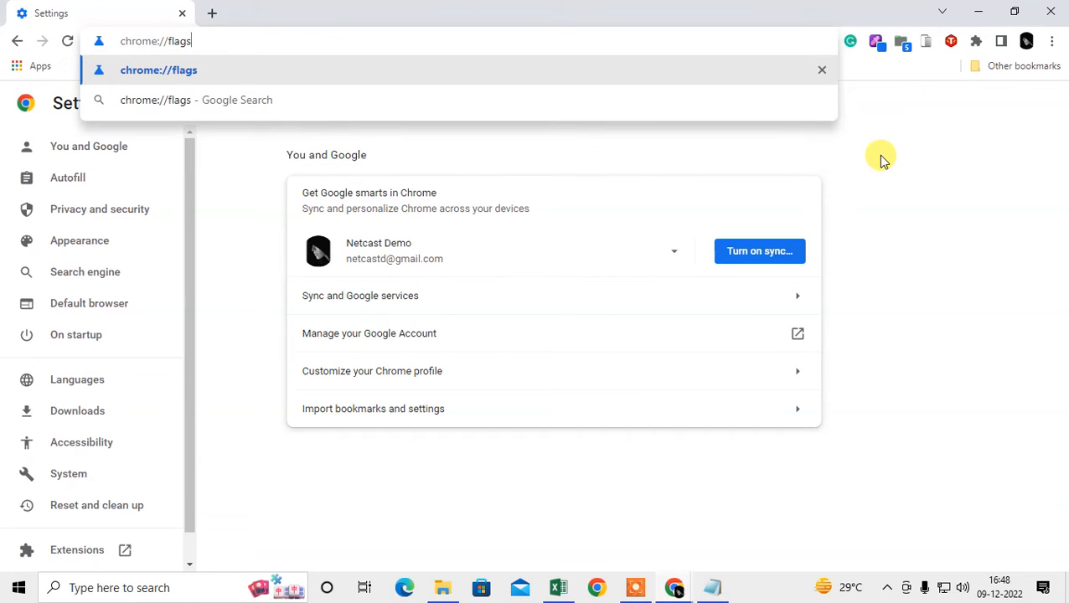
pyautogui.moveTo(215, 70)
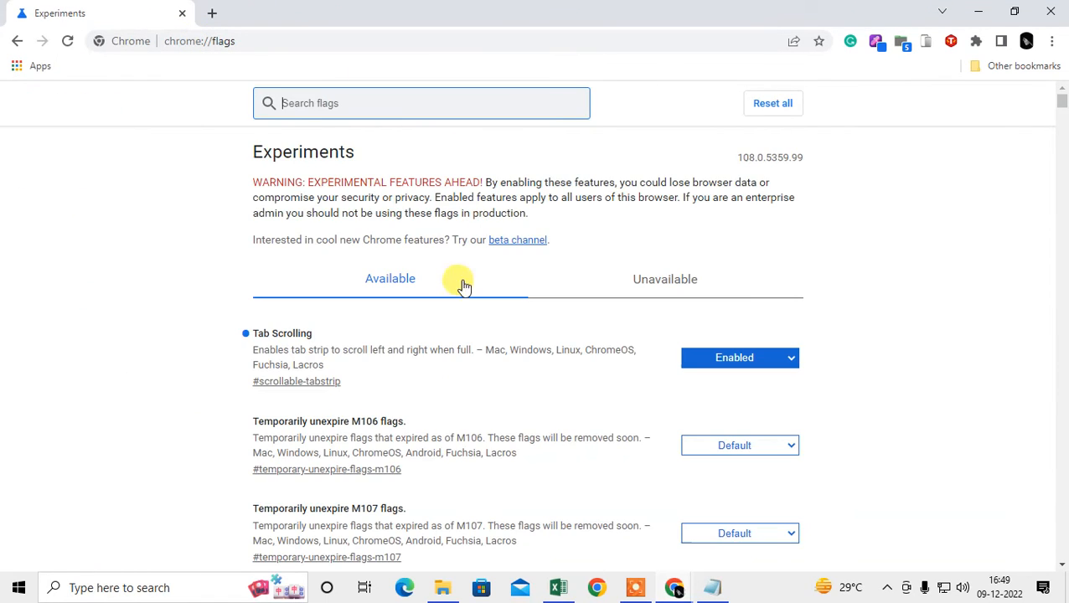
pyautogui.moveTo(243, 172)
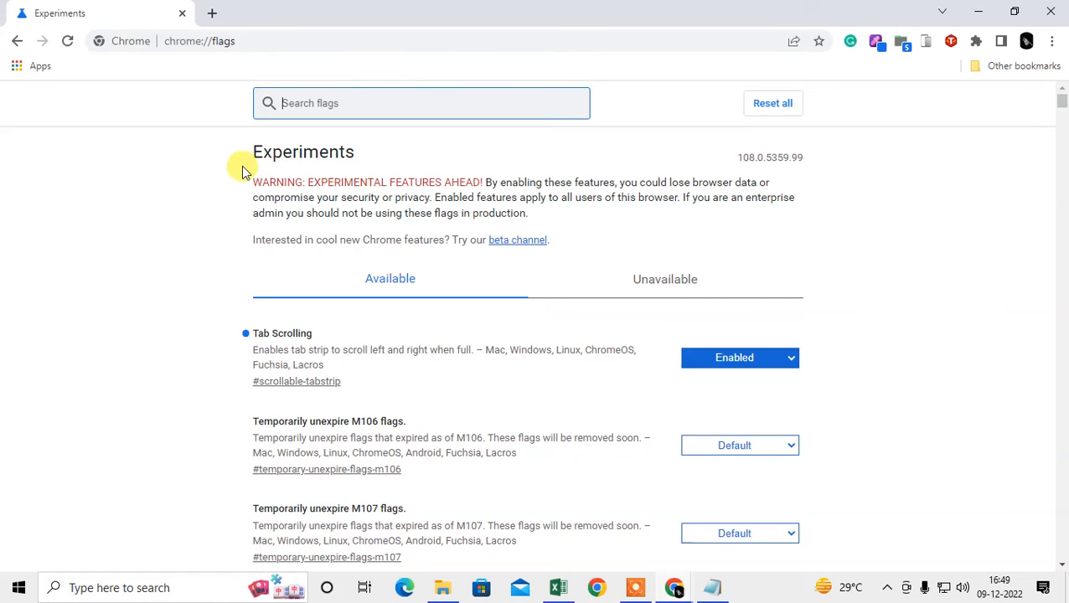
pyautogui.doubleClick(769, 157)
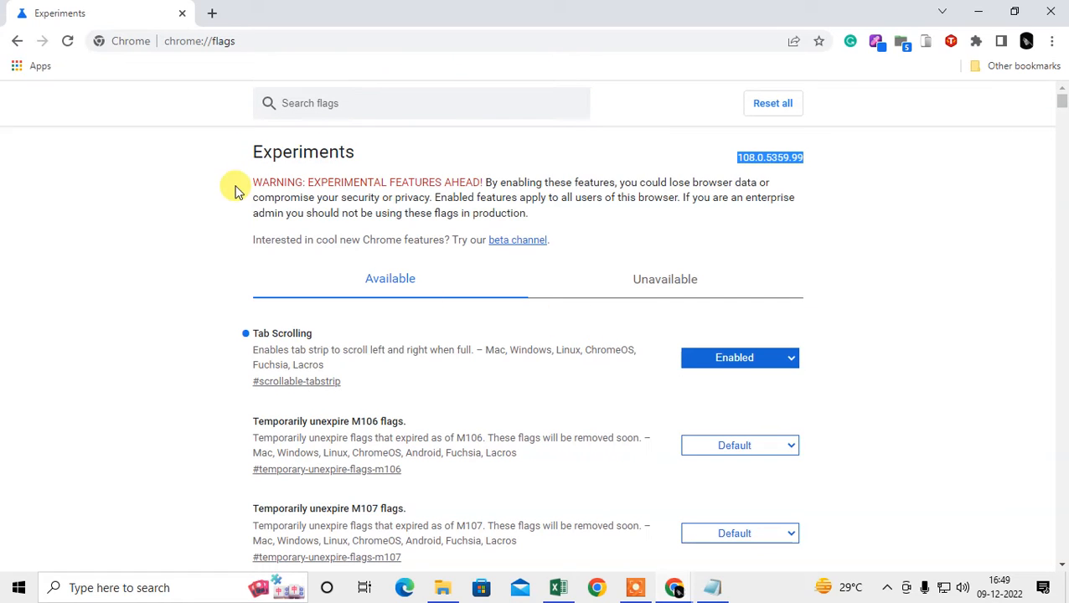
pyautogui.scroll(-3)
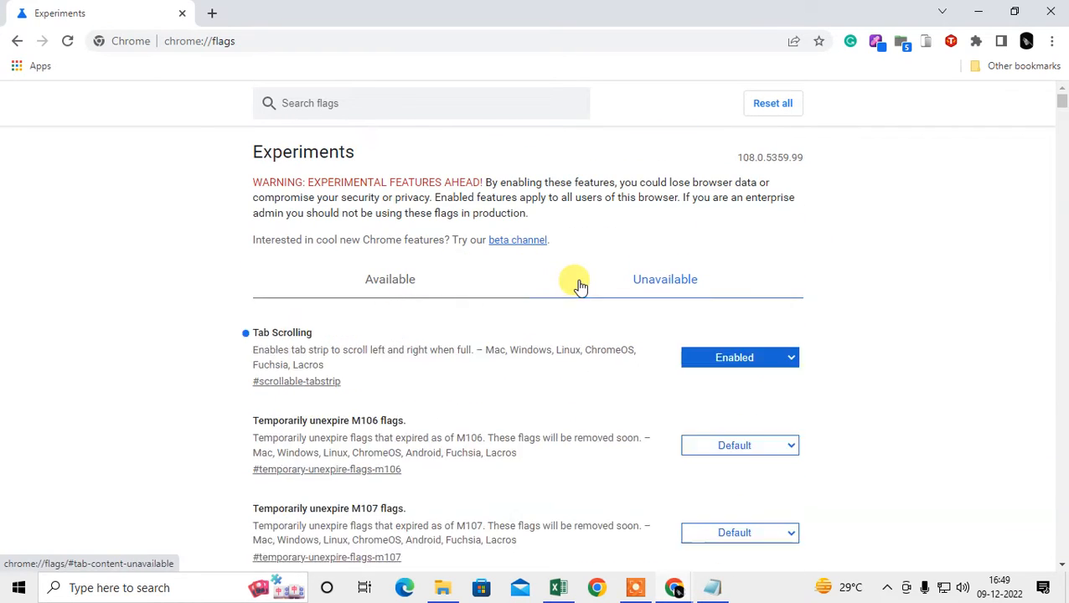
pyautogui.scroll(-3)
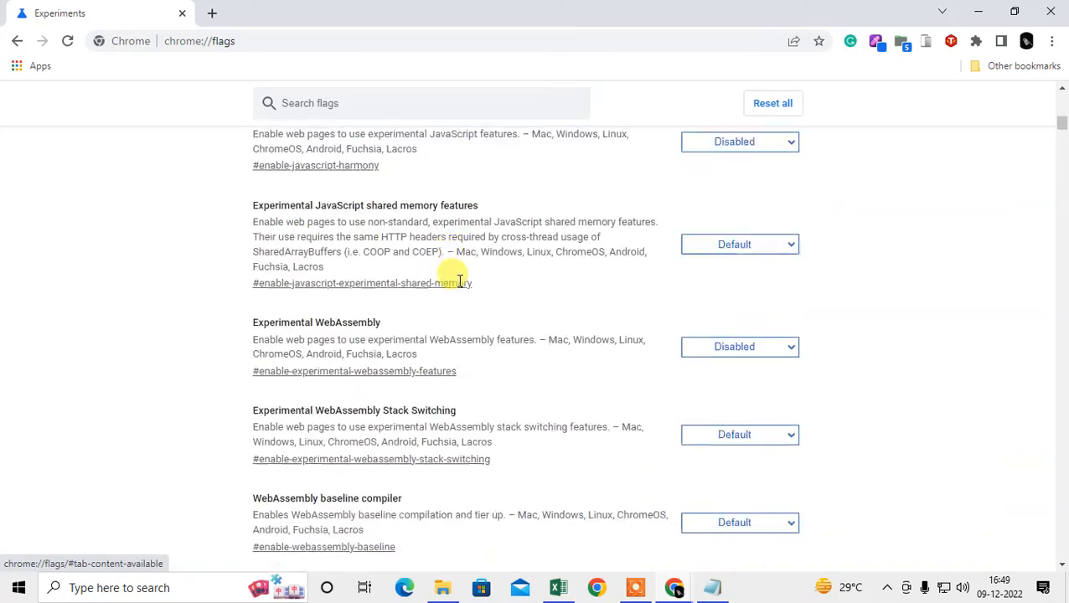
pyautogui.scroll(-3)
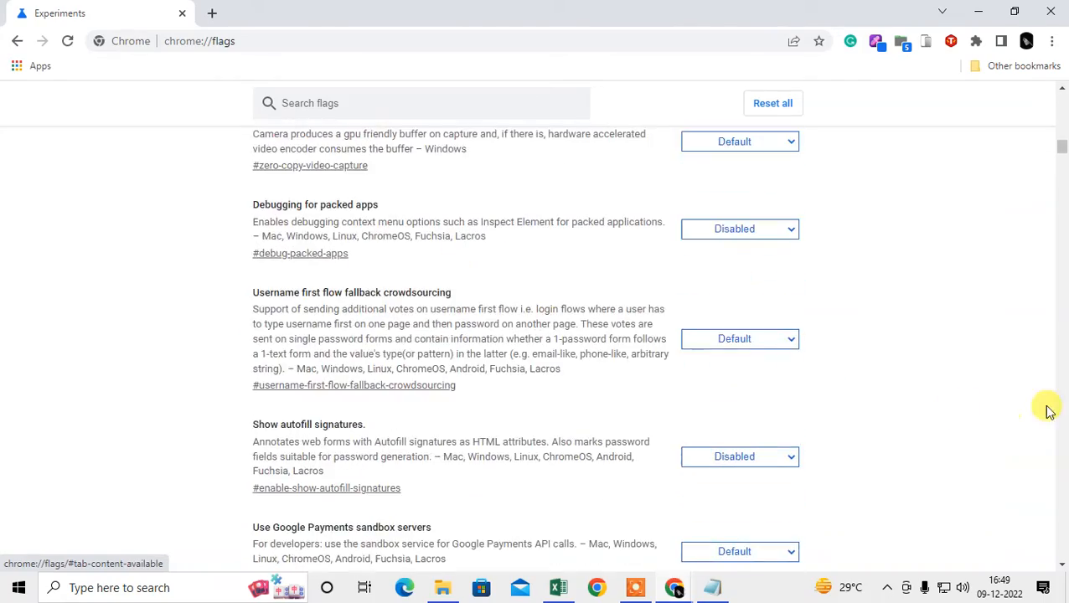
pyautogui.scroll(3)
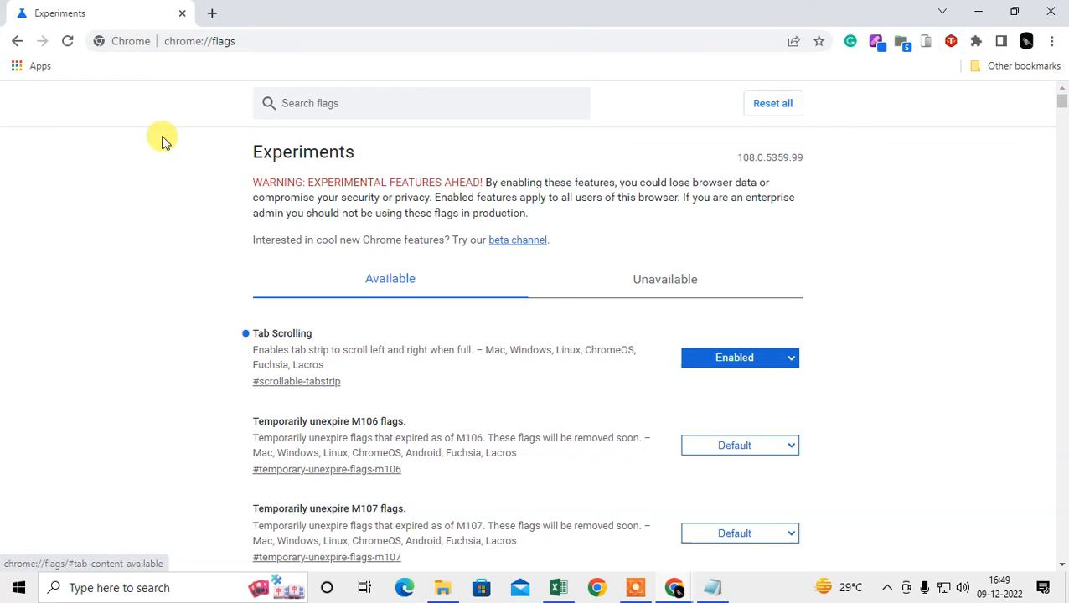
pyautogui.click(420, 103)
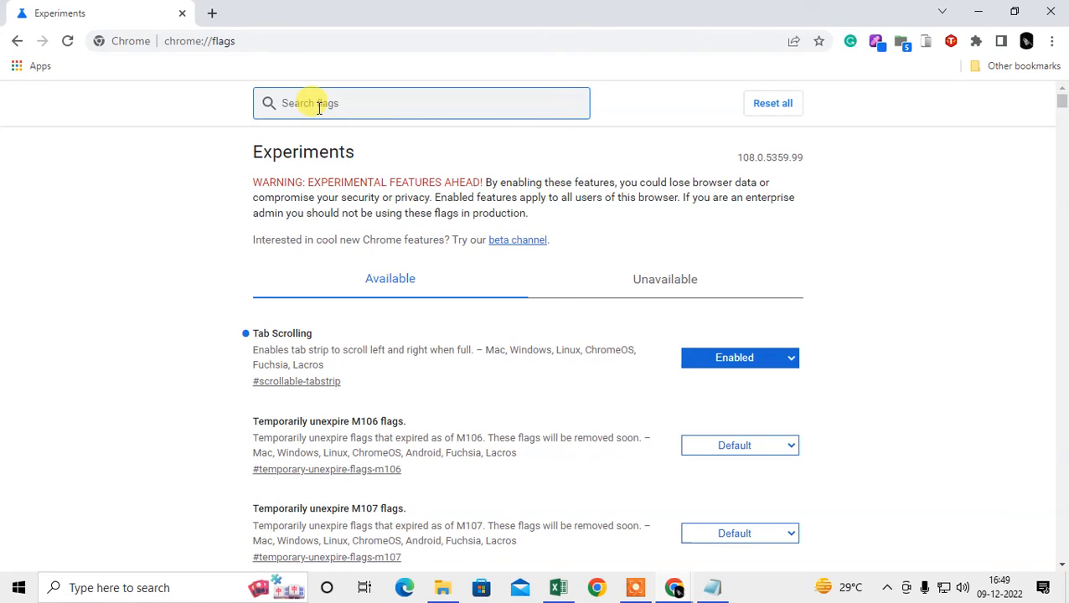
# Step: Search flags for 'dark', enable Auto Dark Mode for Web Contents, then reset it to Default
pyautogui.write('dark')
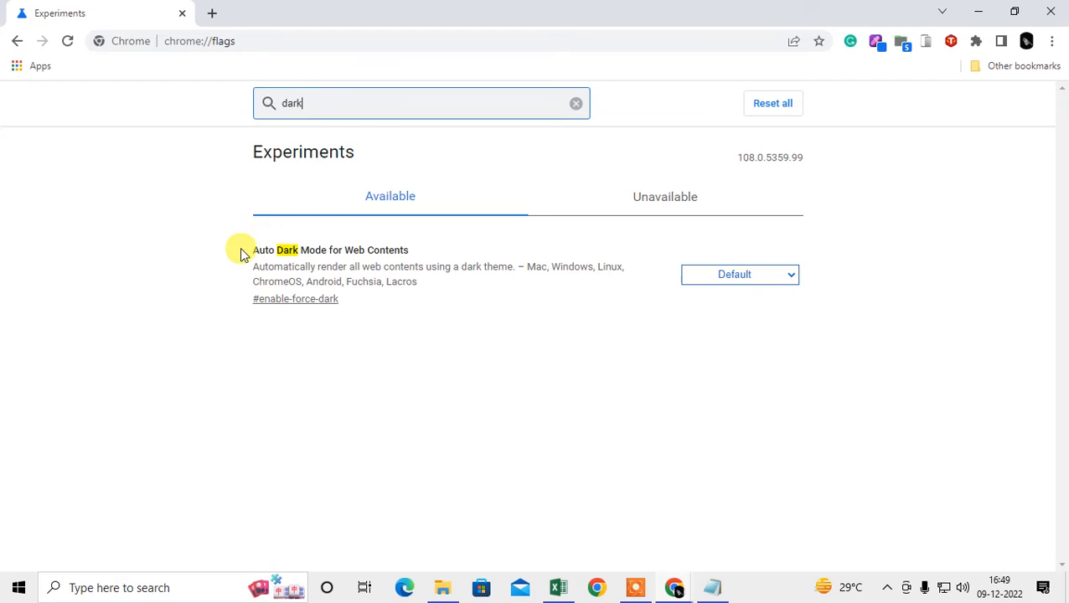
pyautogui.doubleClick(330, 249)
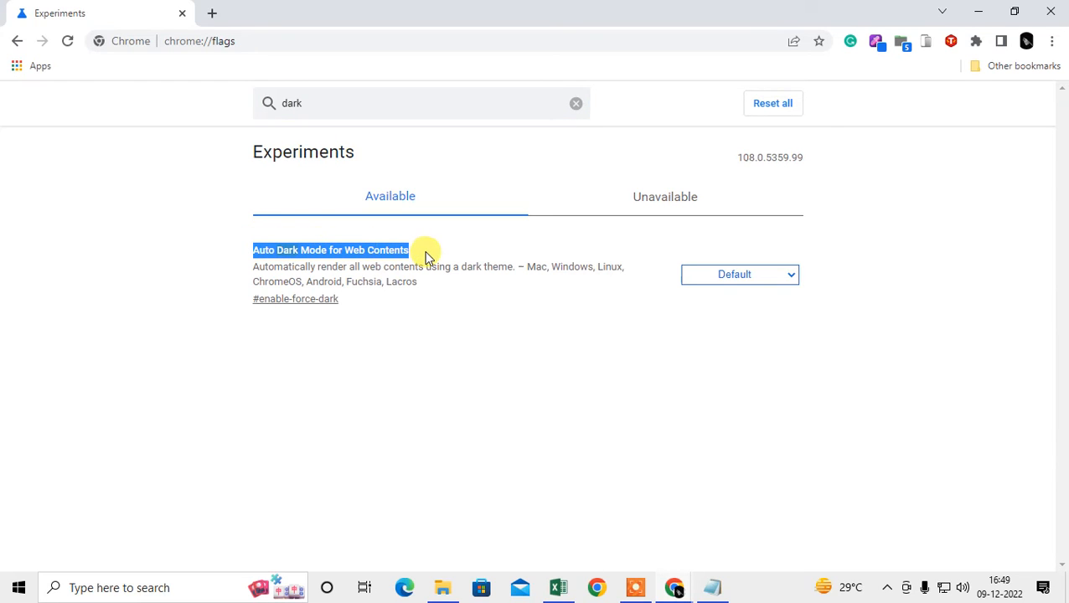
pyautogui.click(738, 274)
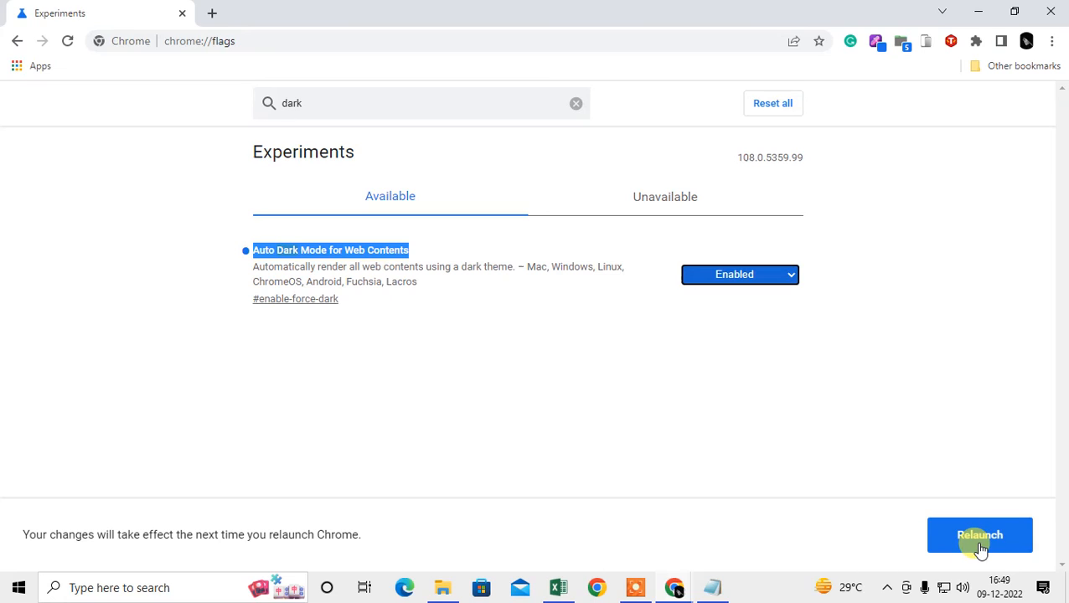
pyautogui.moveTo(398, 410)
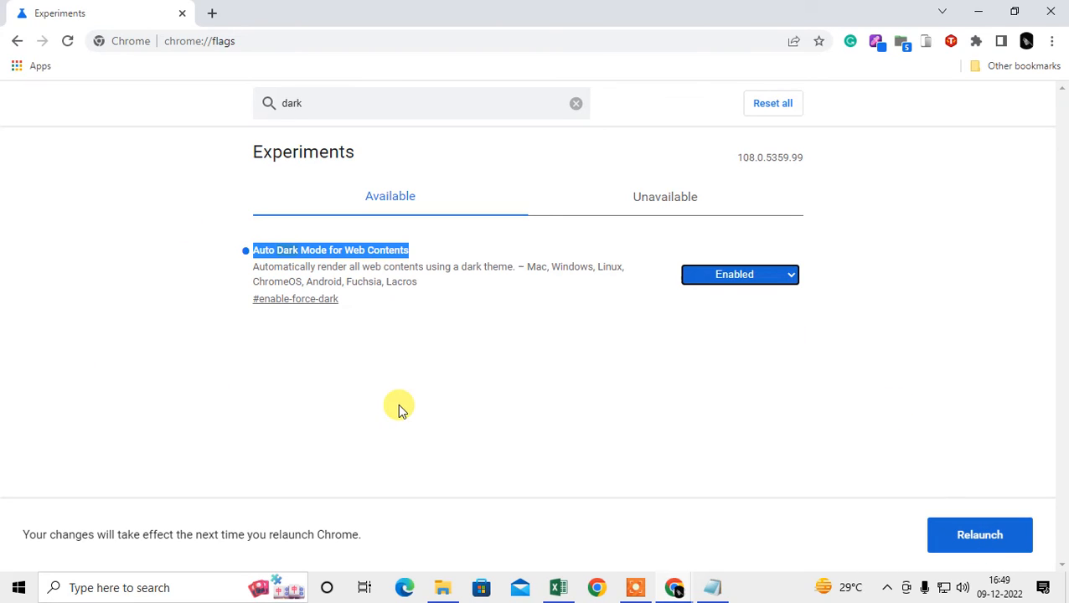
pyautogui.moveTo(543, 256)
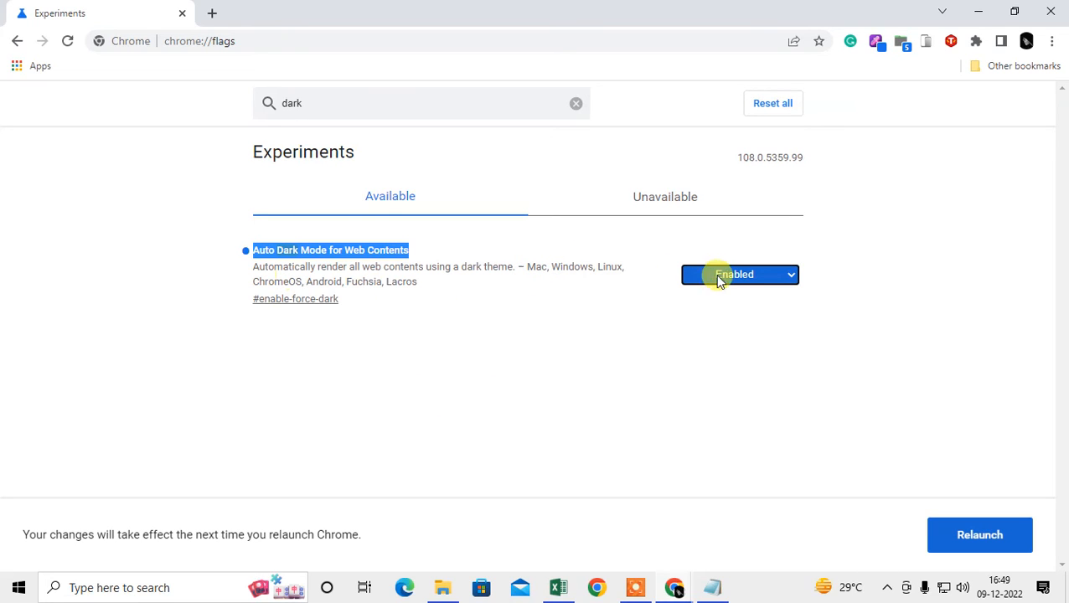
pyautogui.click(739, 274)
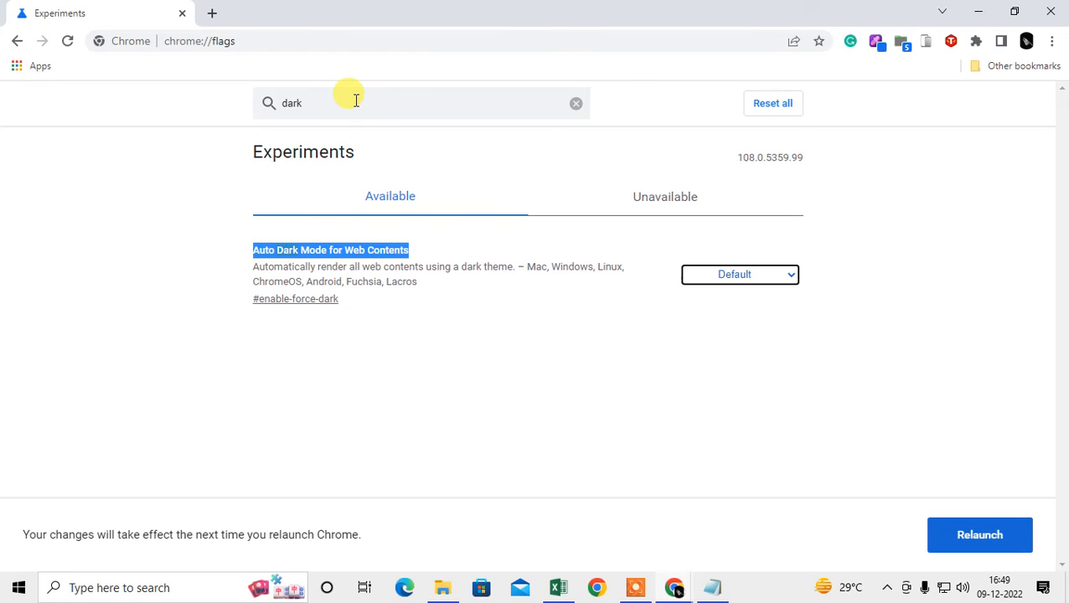
pyautogui.click(771, 103)
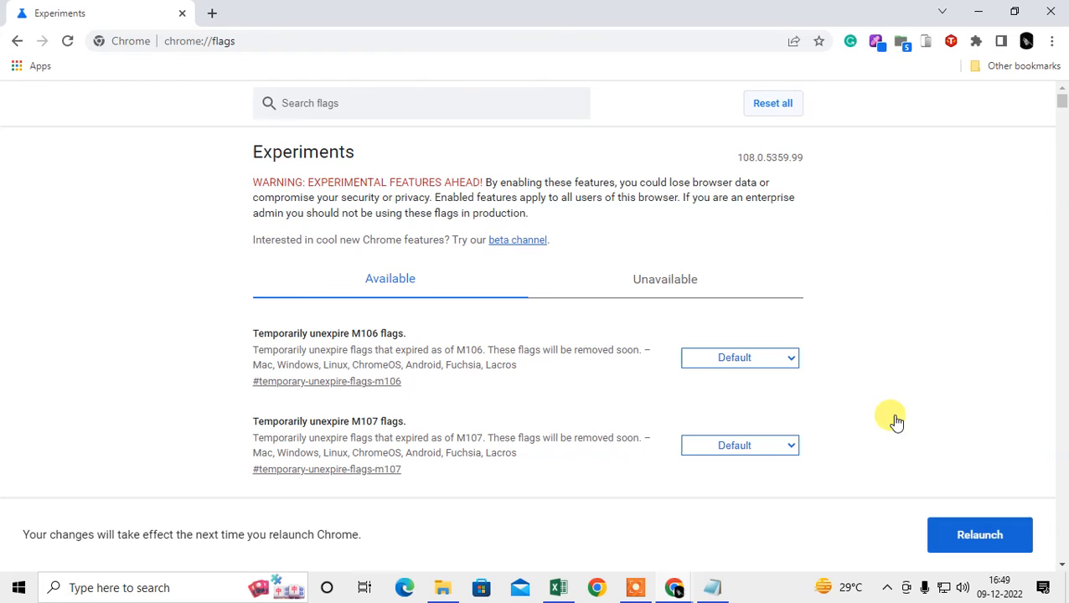
pyautogui.moveTo(953, 502)
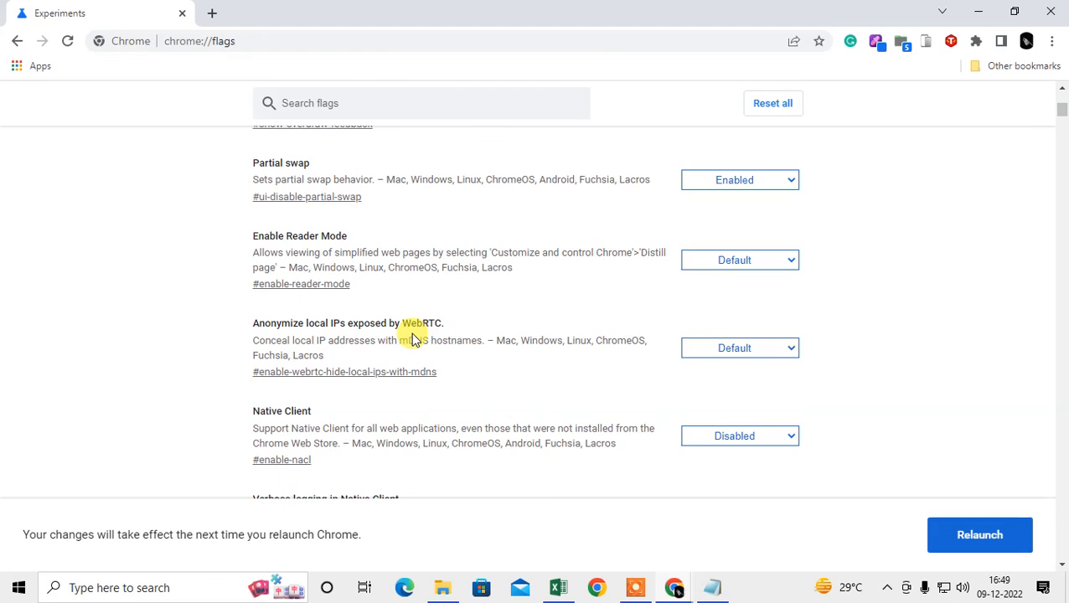
# Step: Scroll down through the full Experiments flag list
pyautogui.scroll(-3)
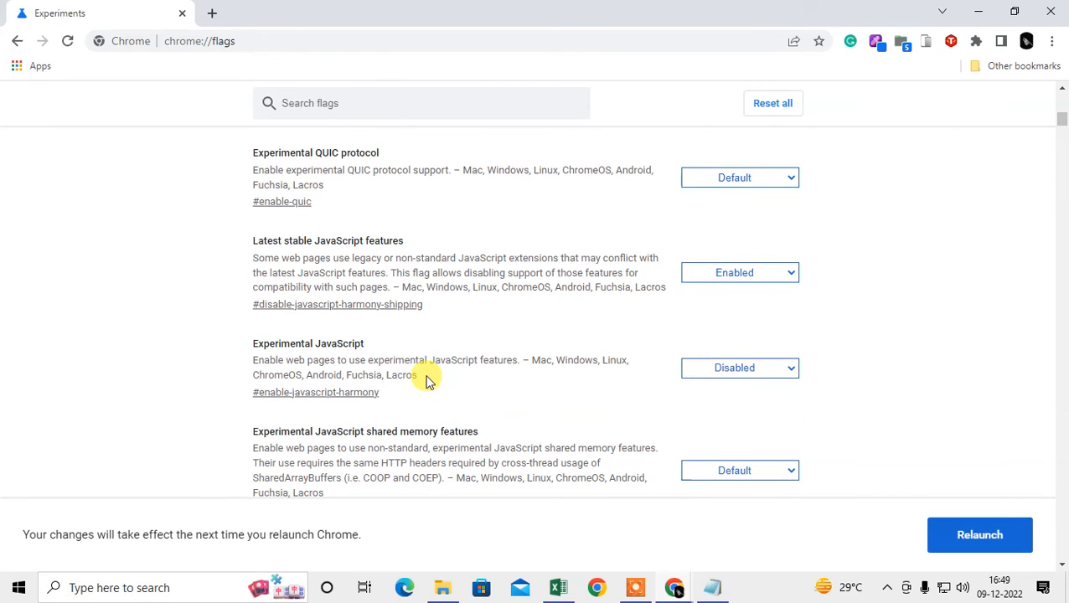